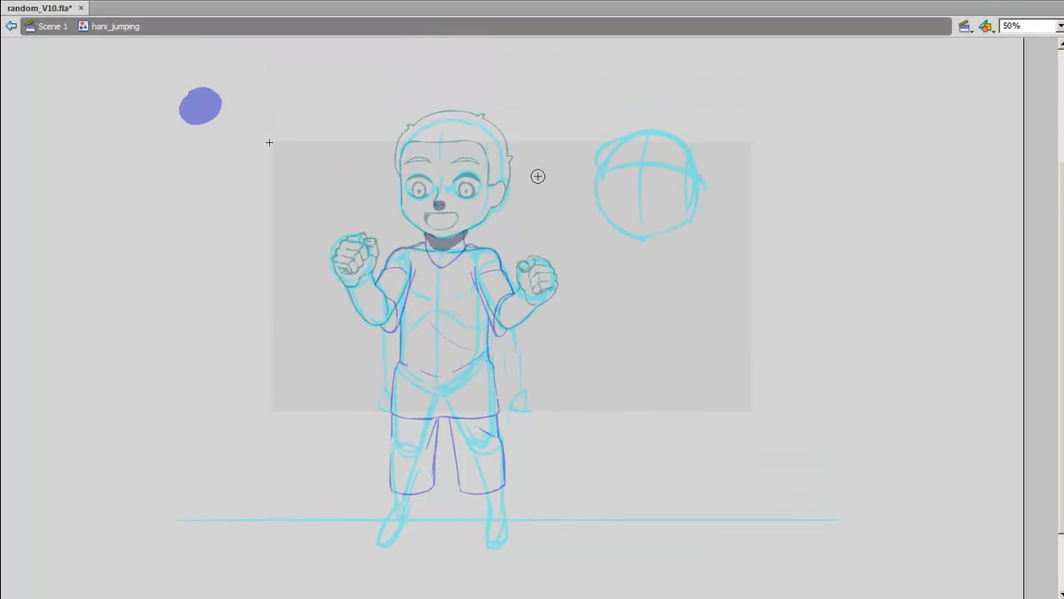
mouse_move(598, 355)
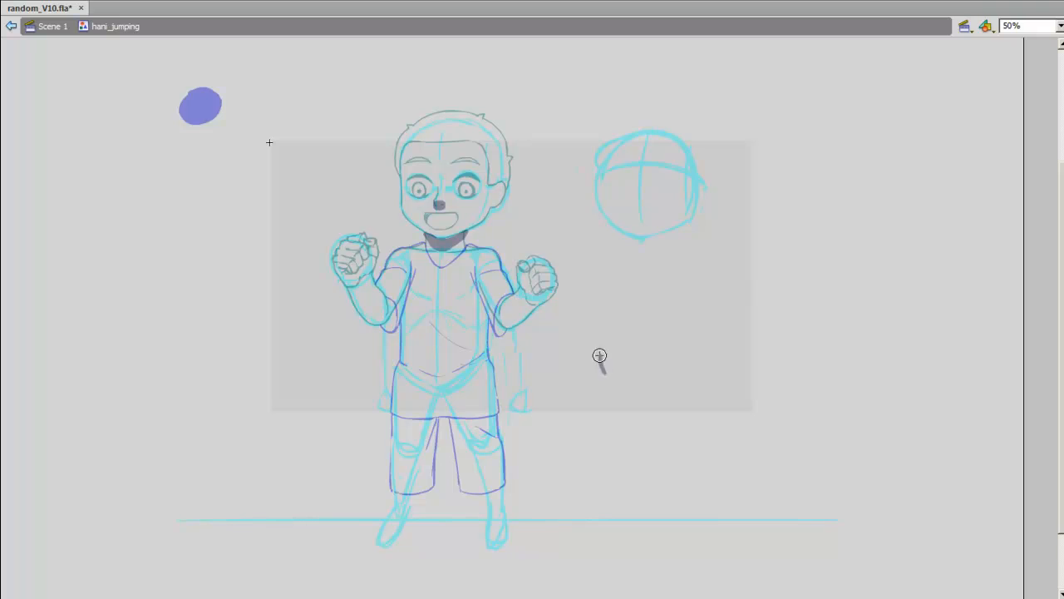
- Paint a dark green shadow shape onto the shirt in the current color-layer keyframe
click(598, 356)
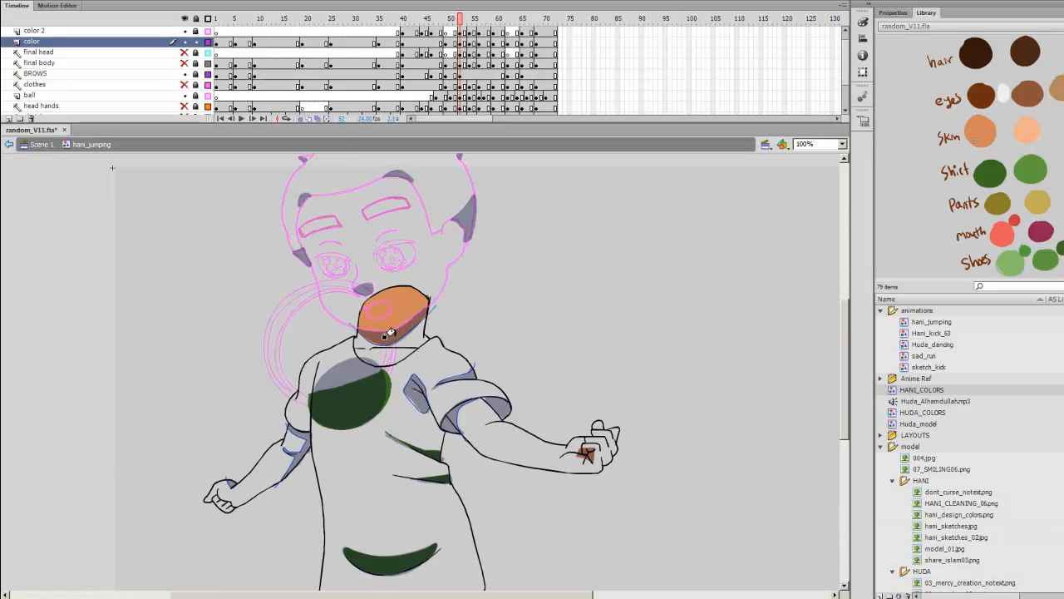
click(839, 143)
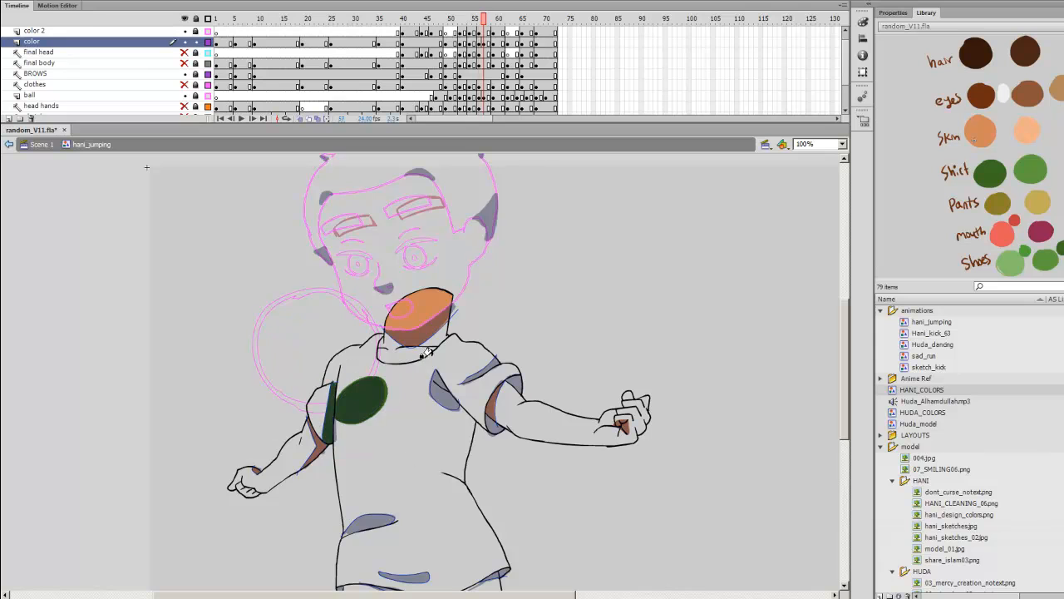
click(502, 18)
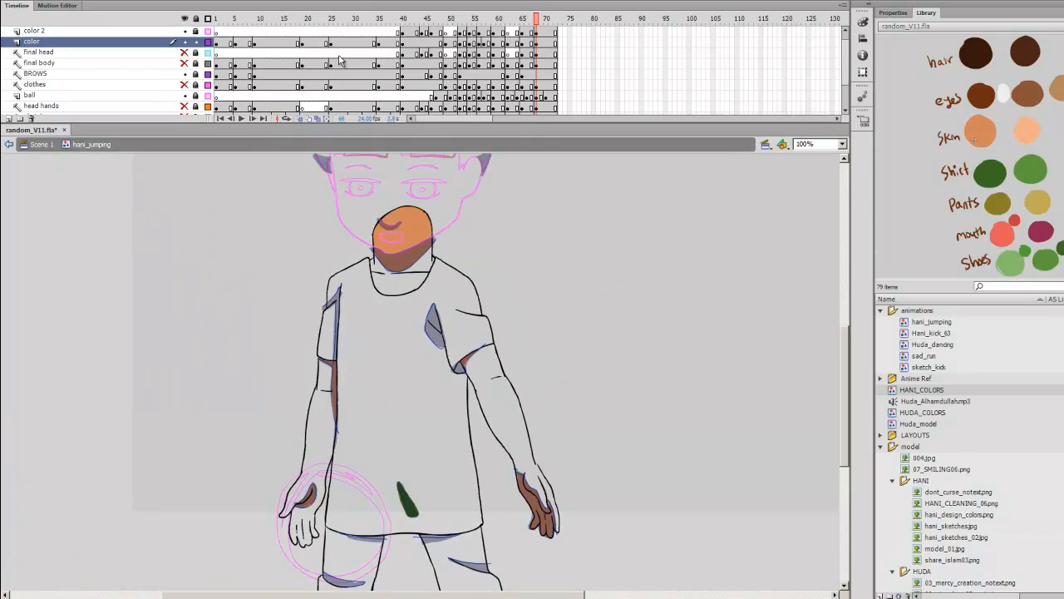
click(245, 18)
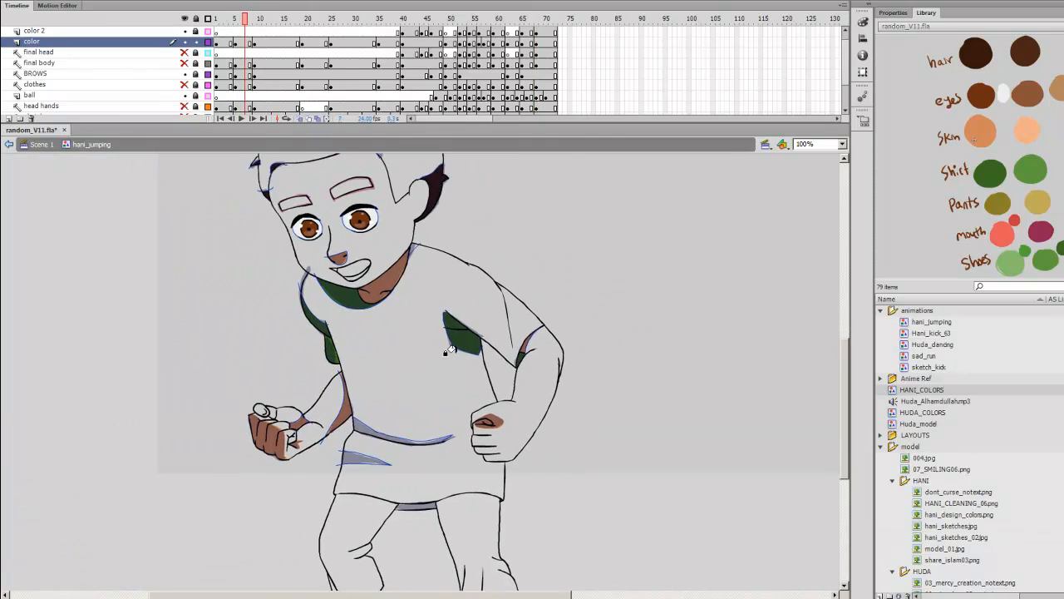
click(400, 18)
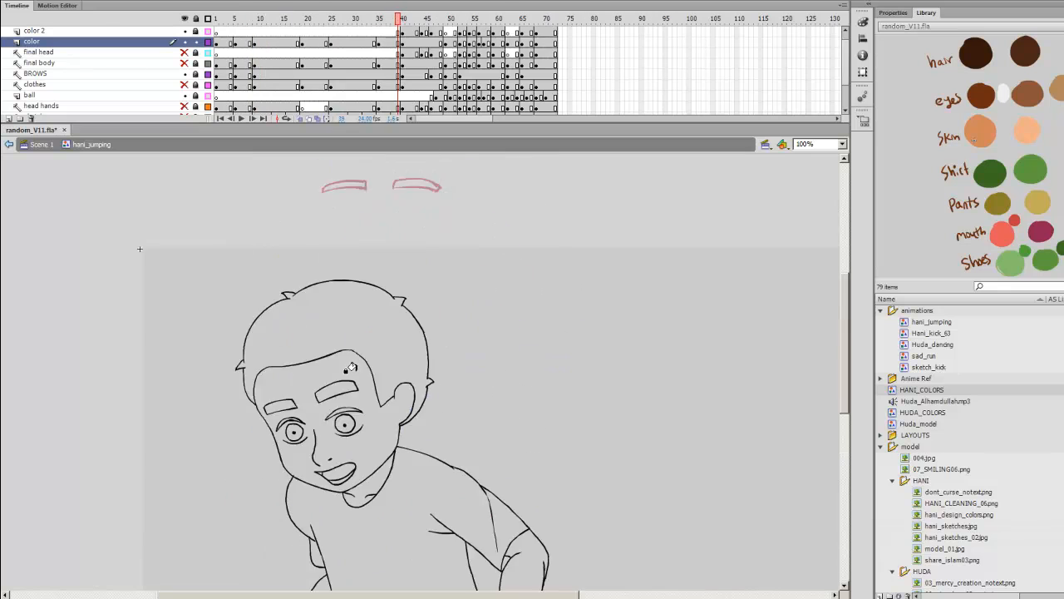
click(446, 17)
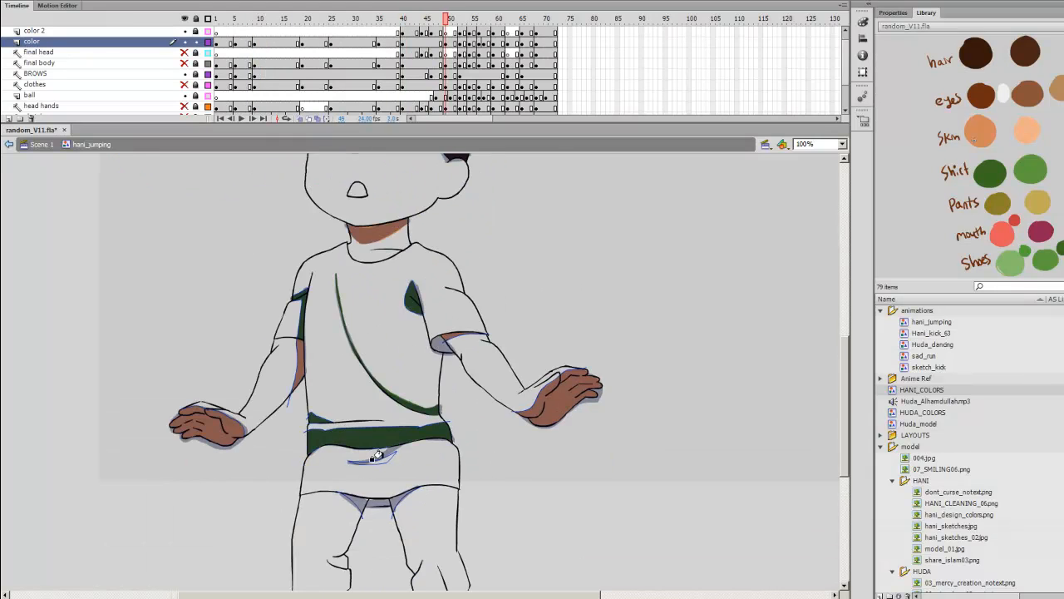
click(483, 18)
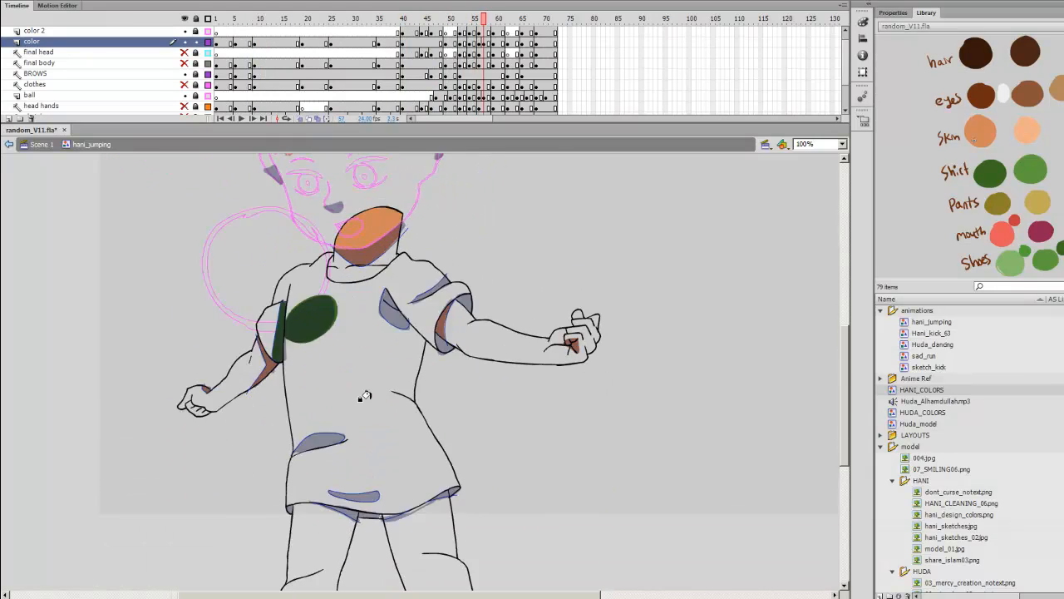
click(499, 18)
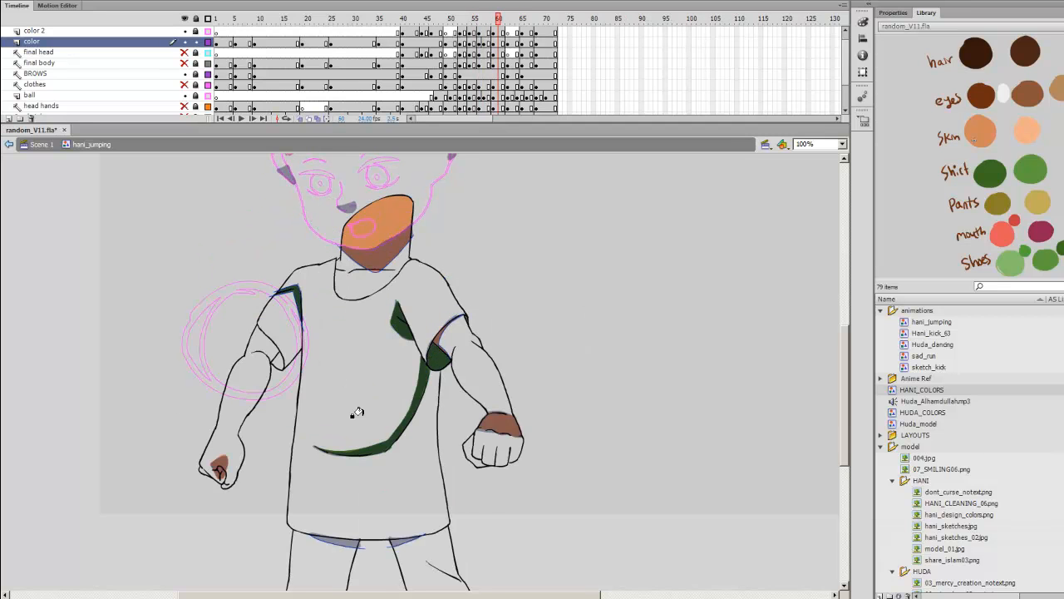
click(523, 18)
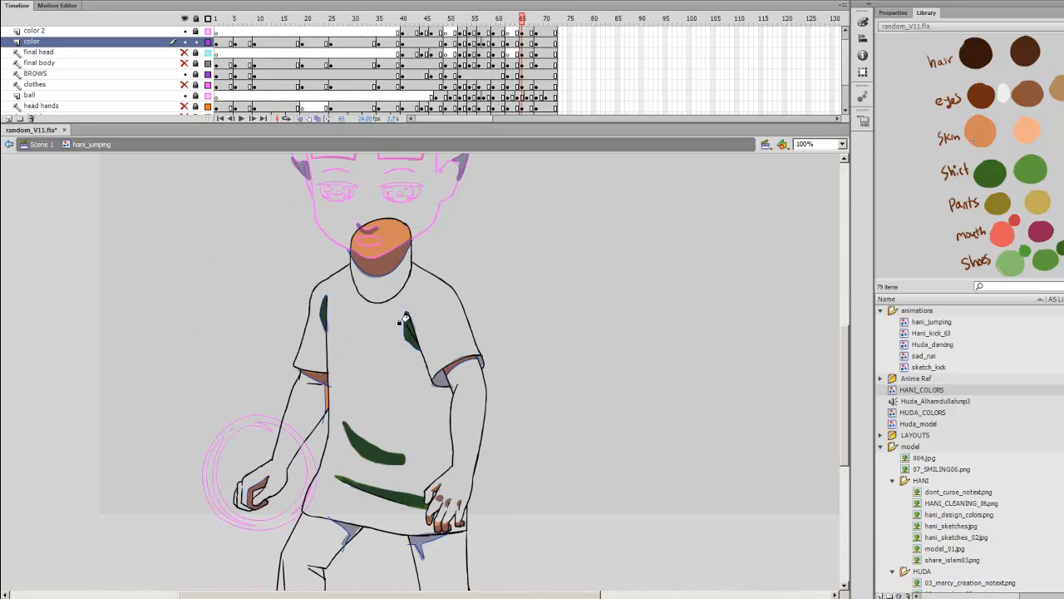
click(260, 18)
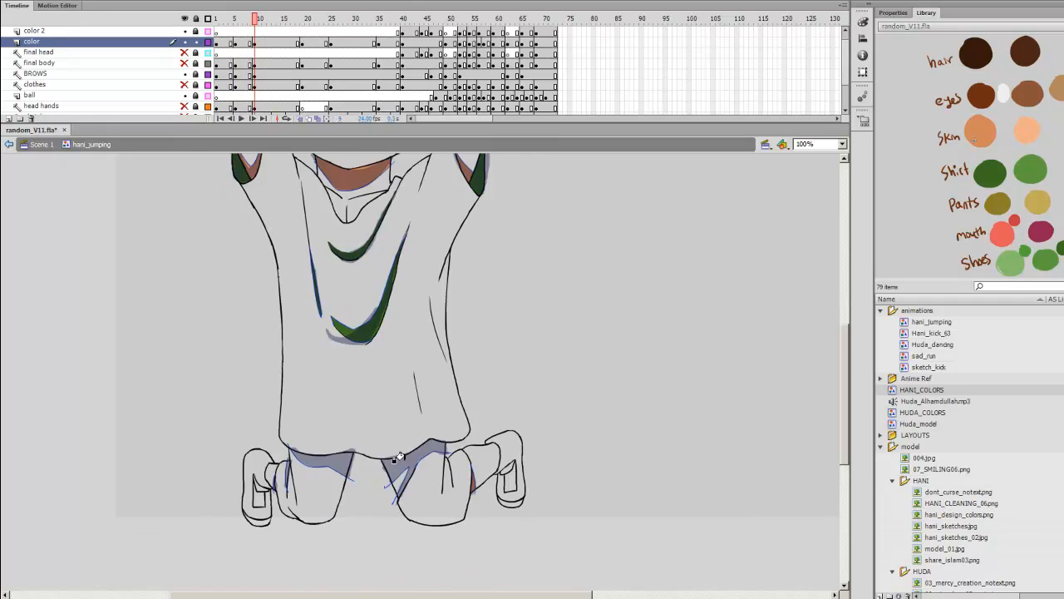
click(474, 18)
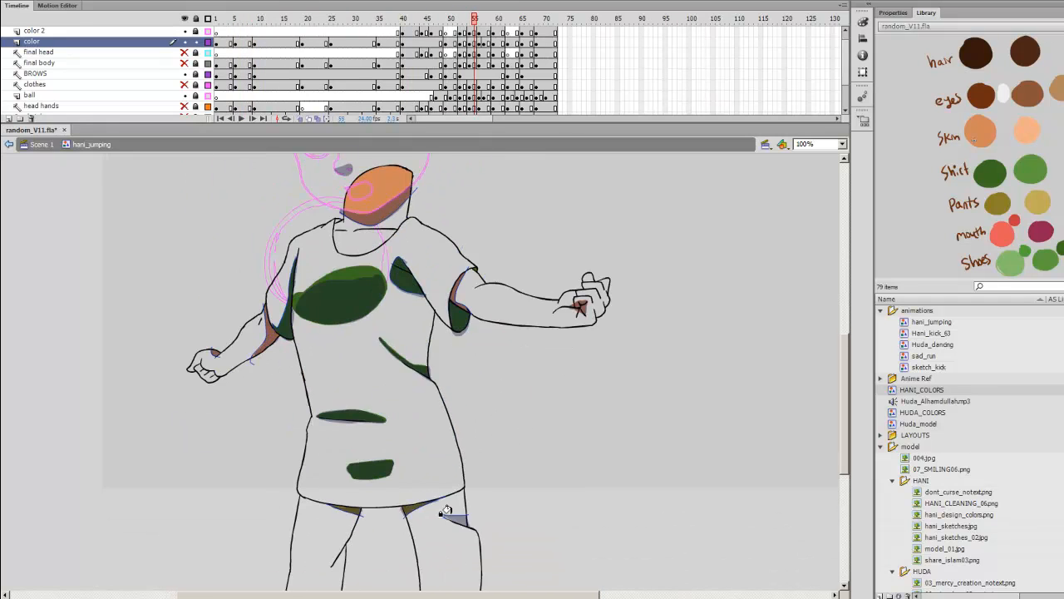
click(546, 19)
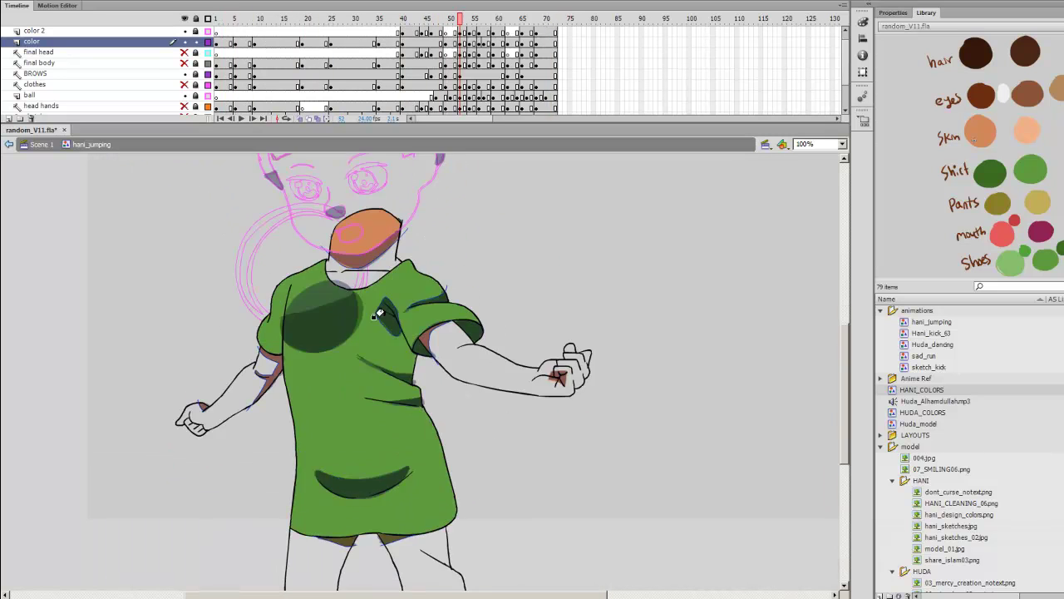
click(507, 18)
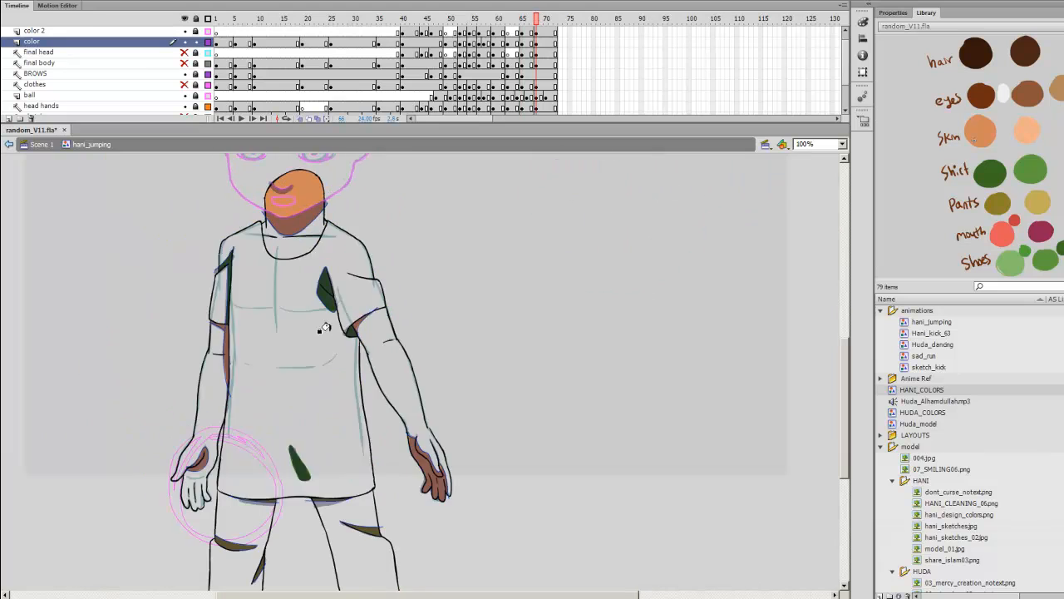
click(376, 18)
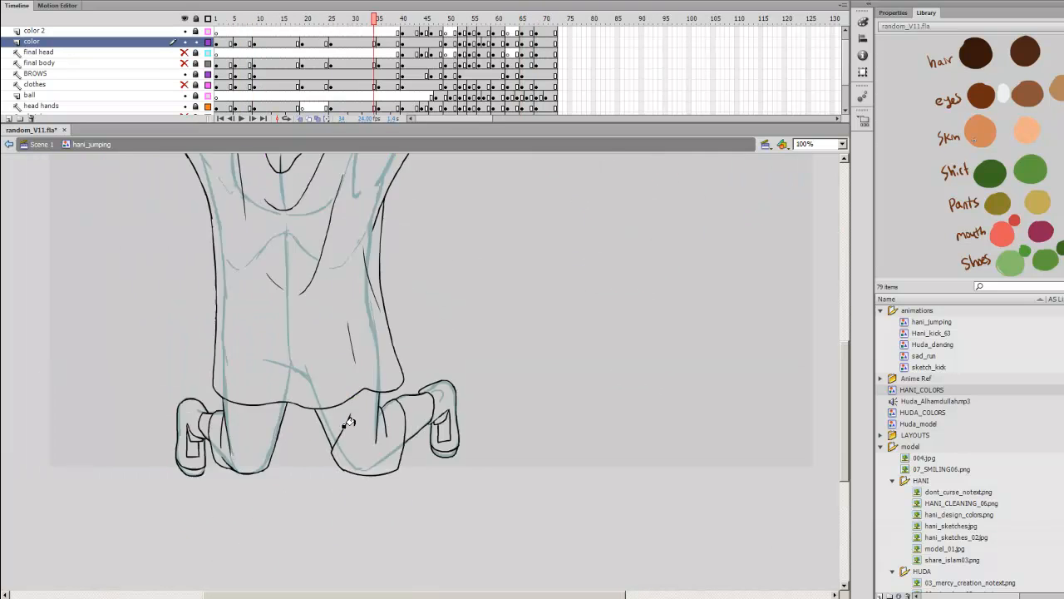
click(483, 18)
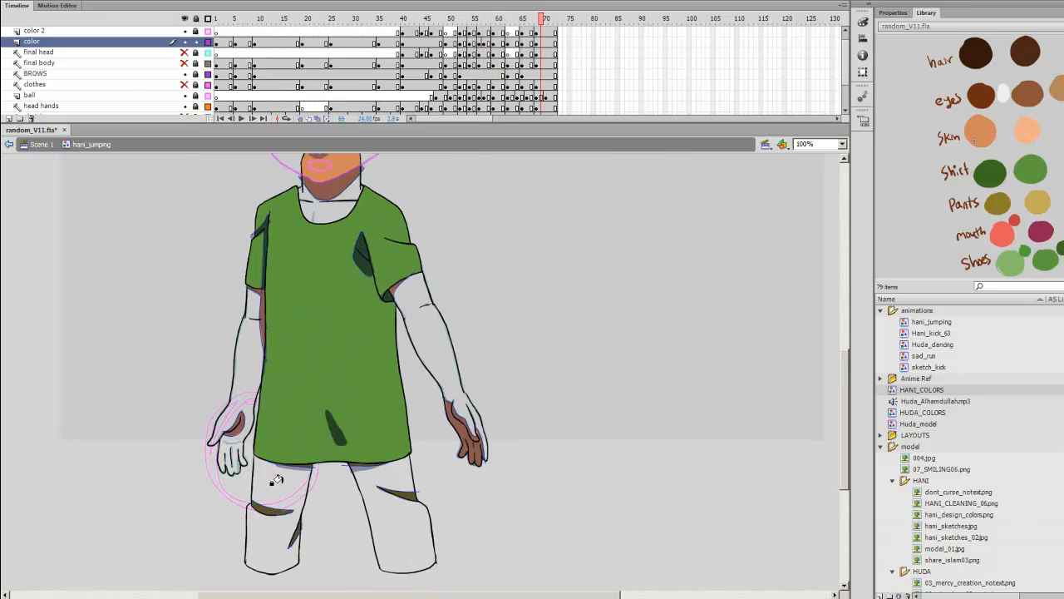
click(234, 16)
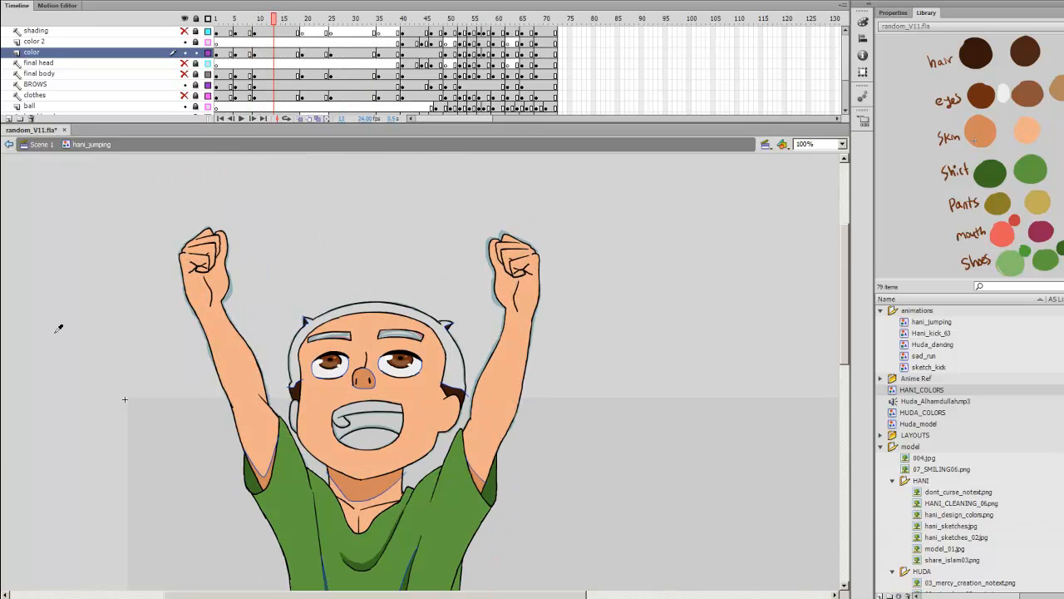
click(402, 18)
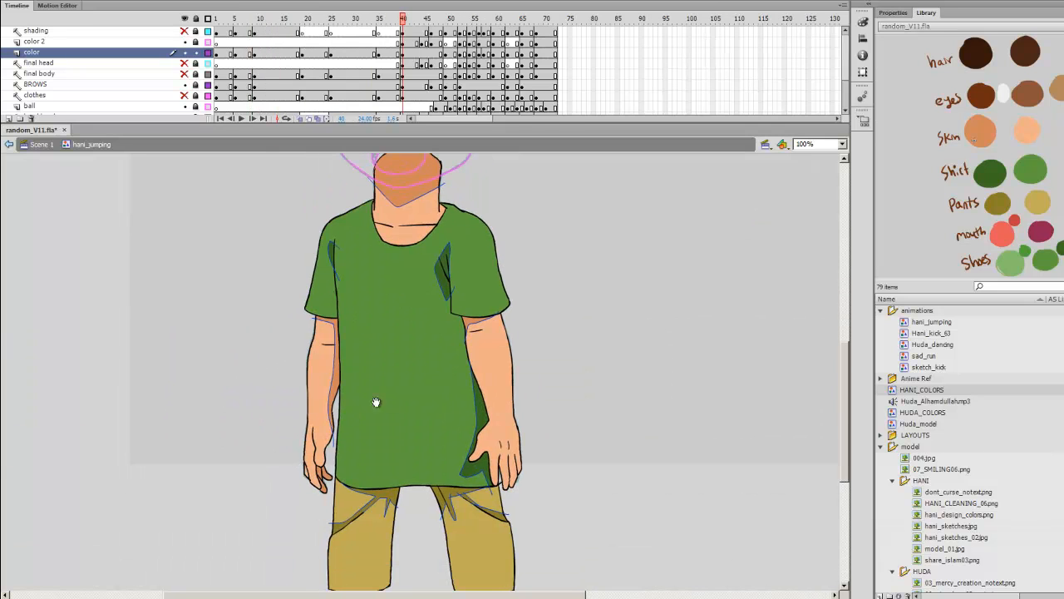
click(840, 143)
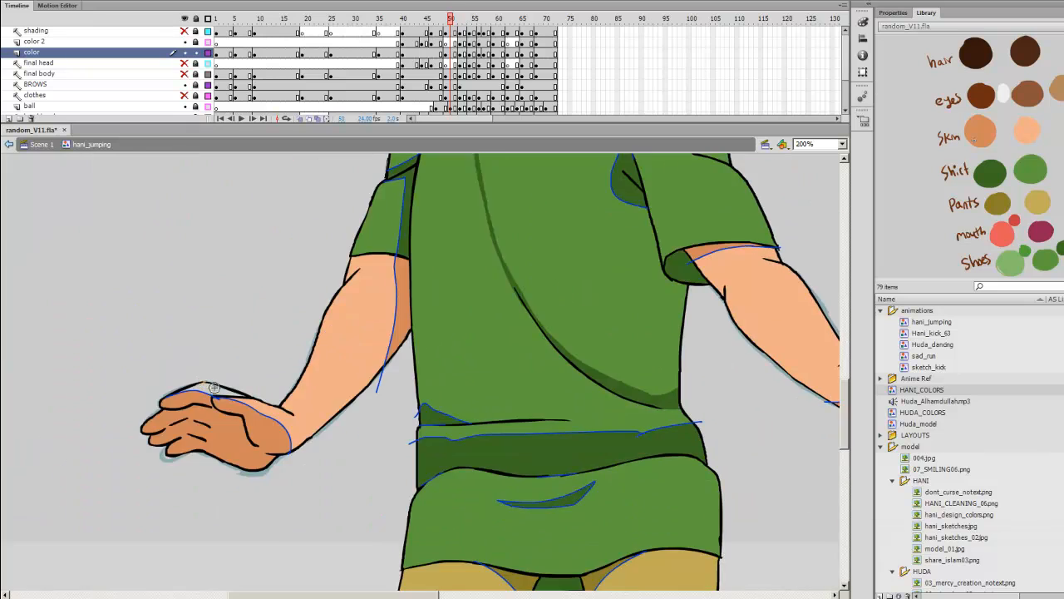
click(805, 143)
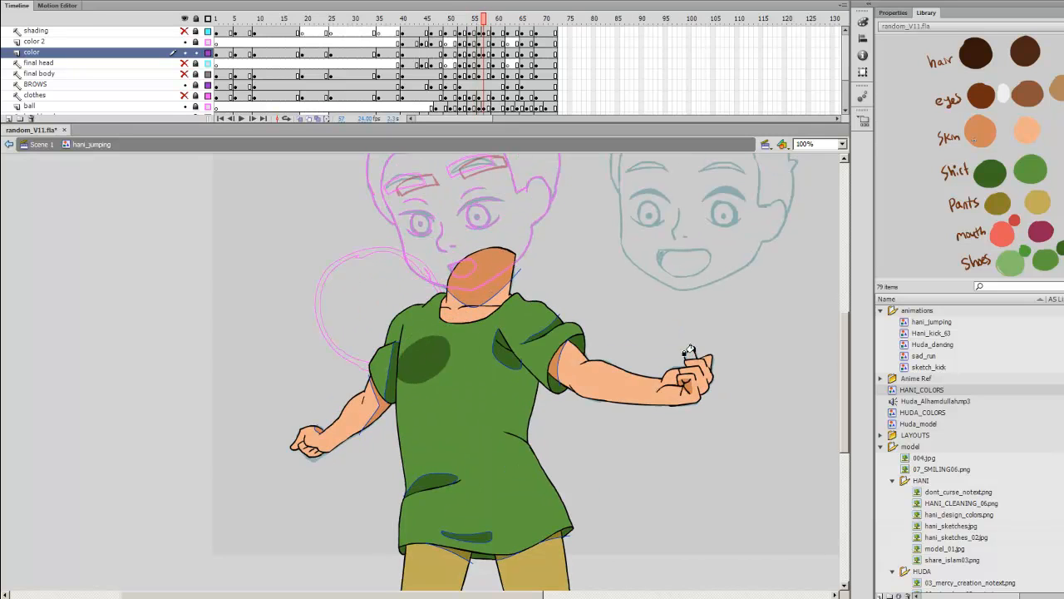
click(505, 16)
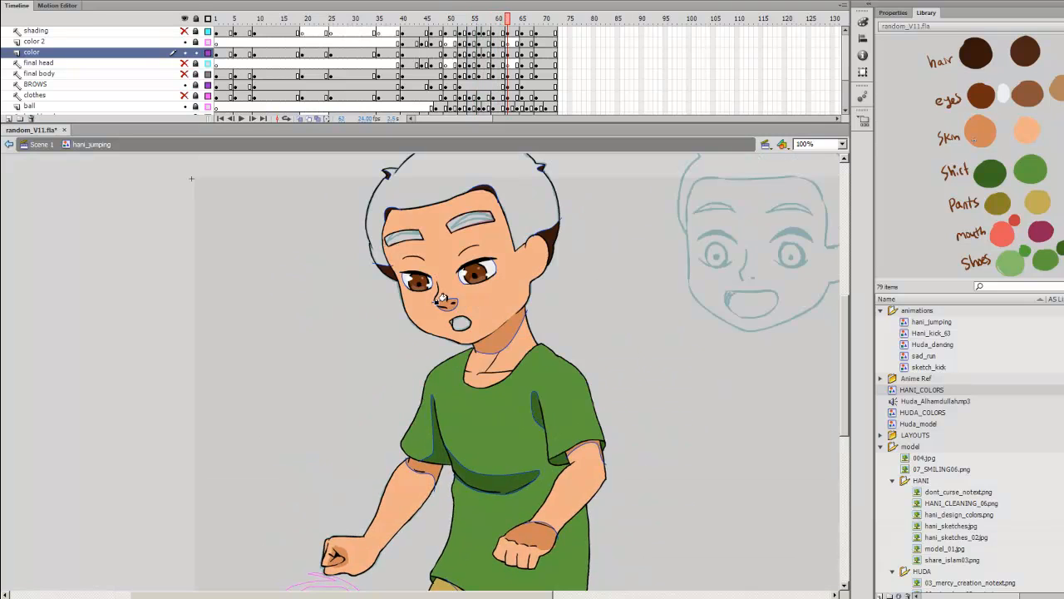
click(535, 18)
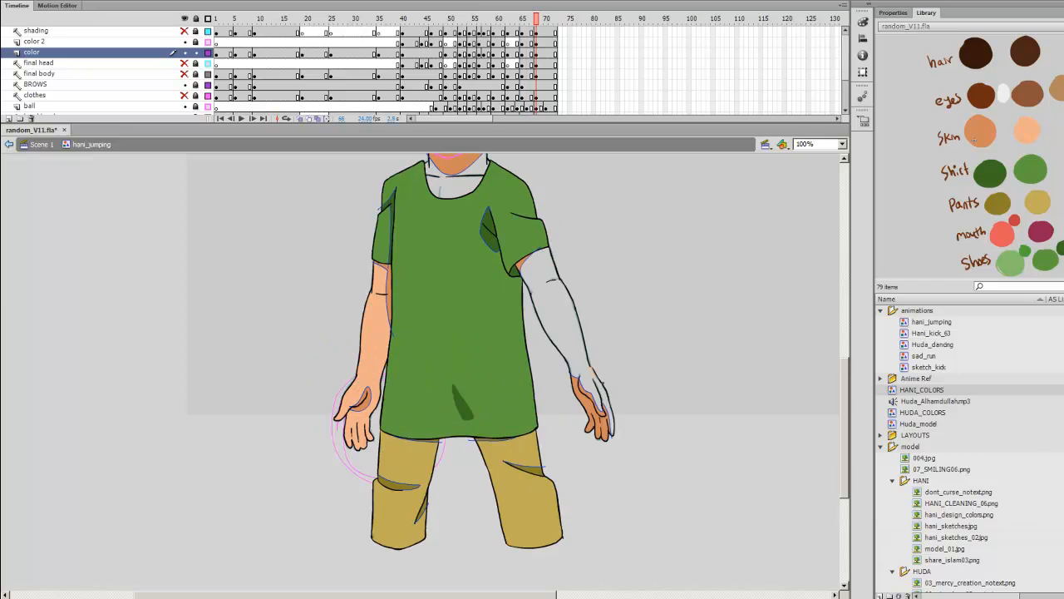
click(235, 16)
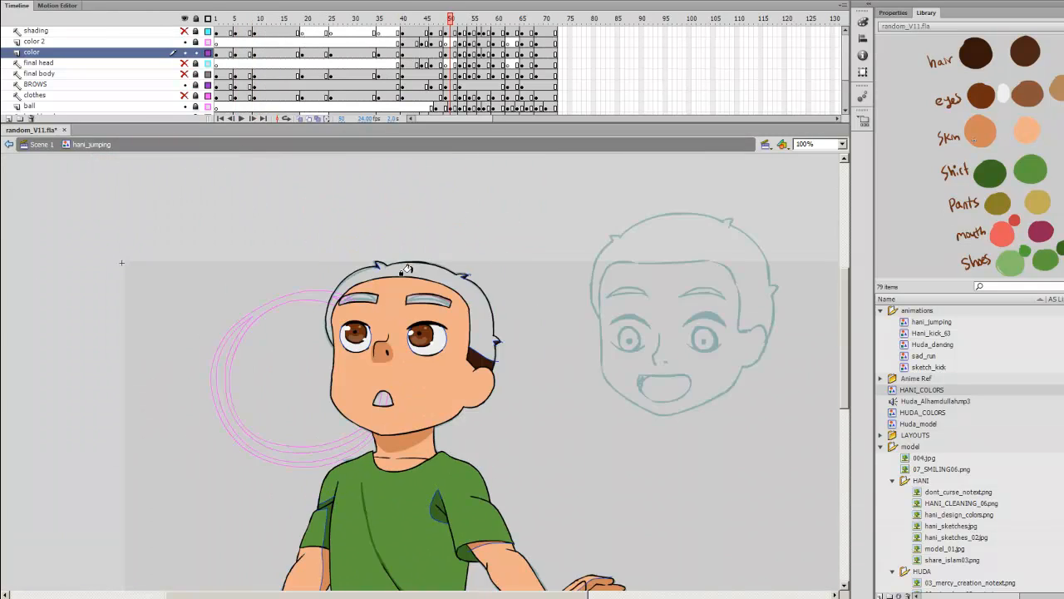
click(403, 19)
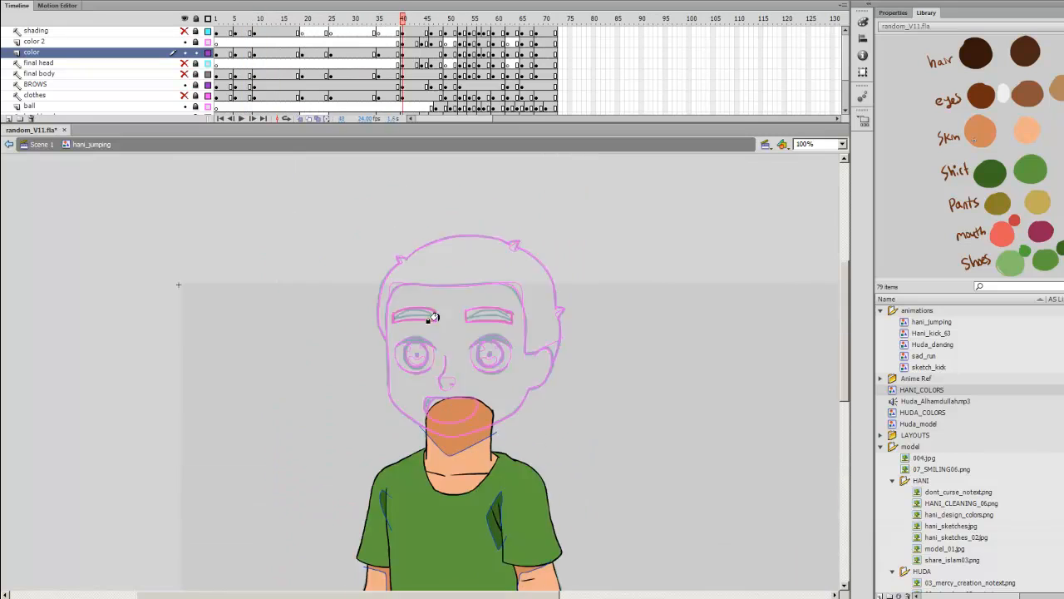
click(446, 18)
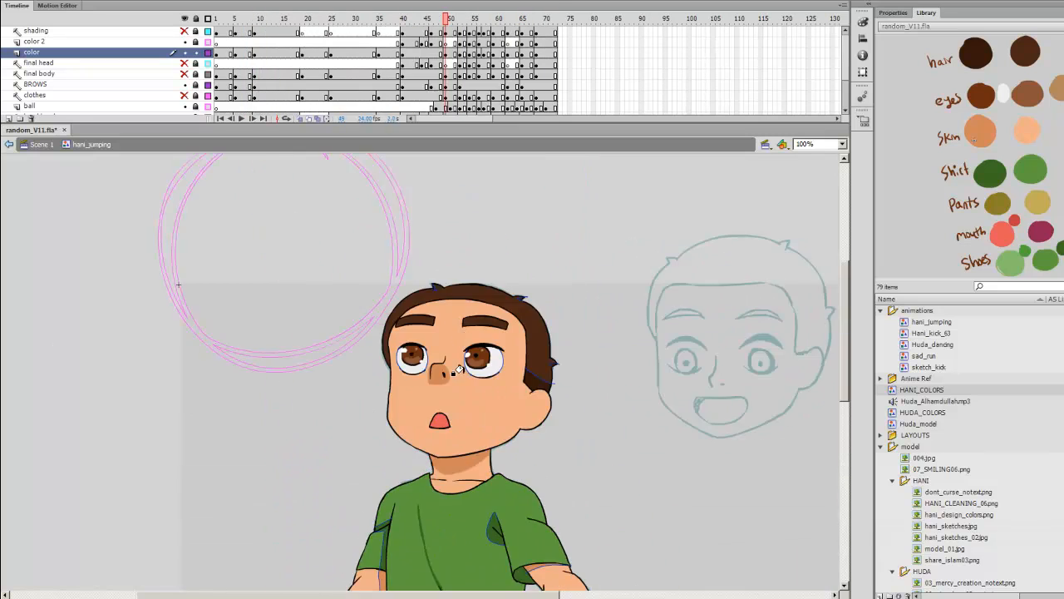
- Fill both shoe shapes green on the kneeling frame, then step ahead to later timeline frames
click(307, 18)
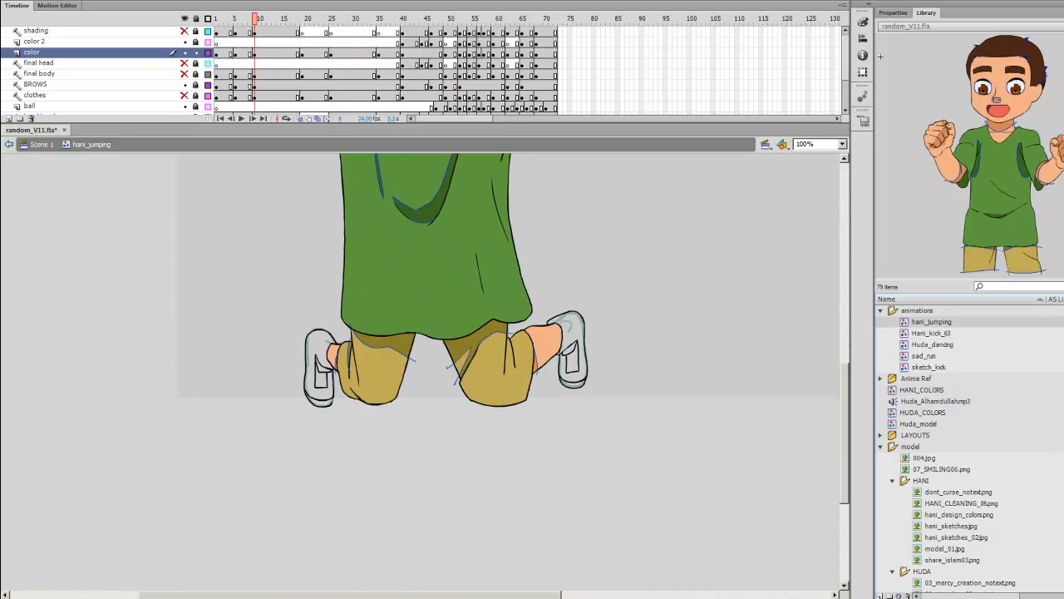
click(931, 333)
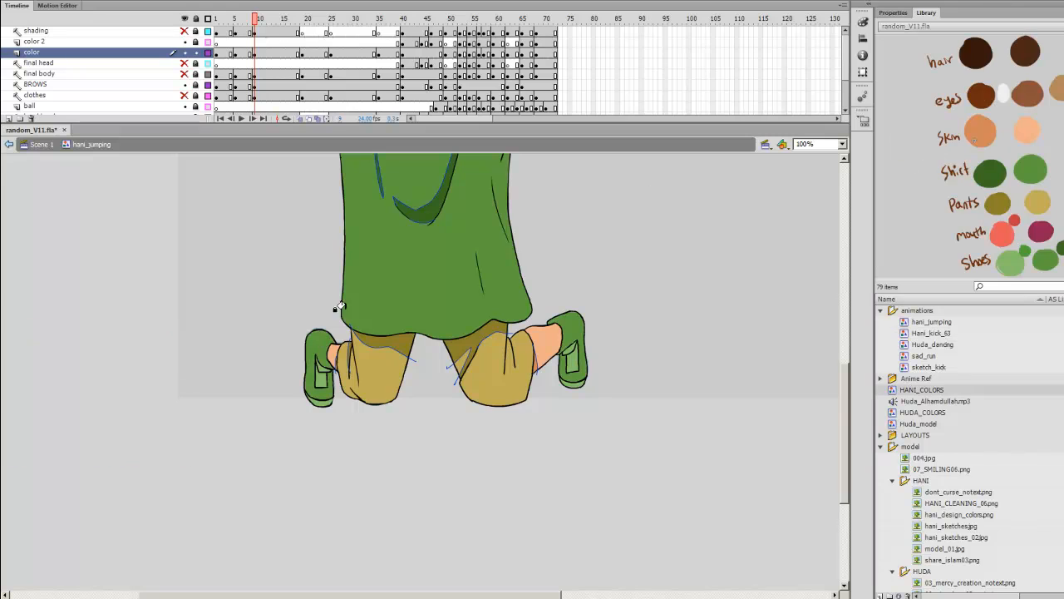
click(475, 18)
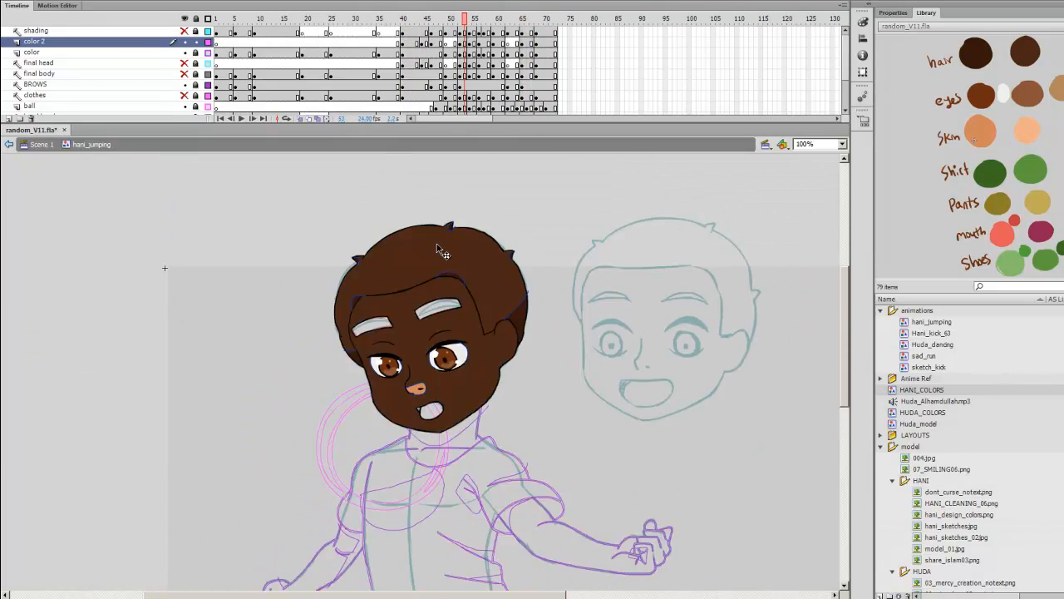
click(482, 18)
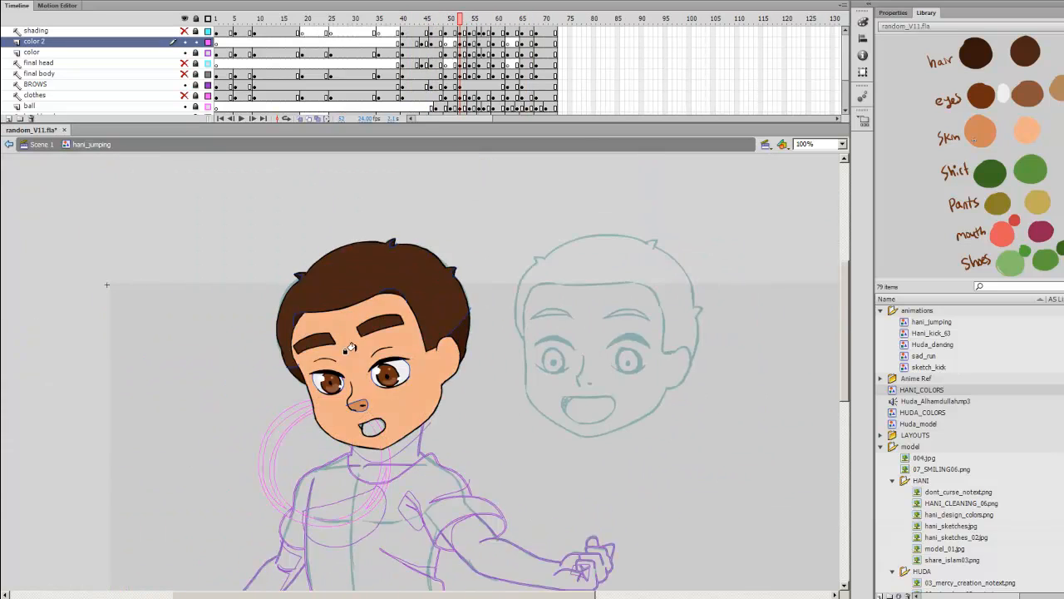
click(495, 19)
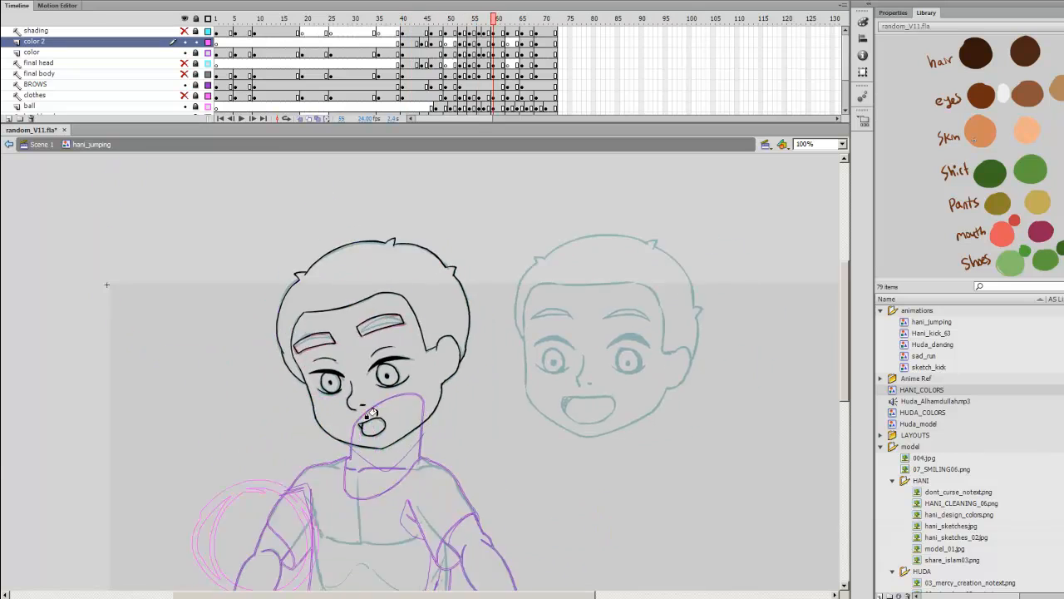